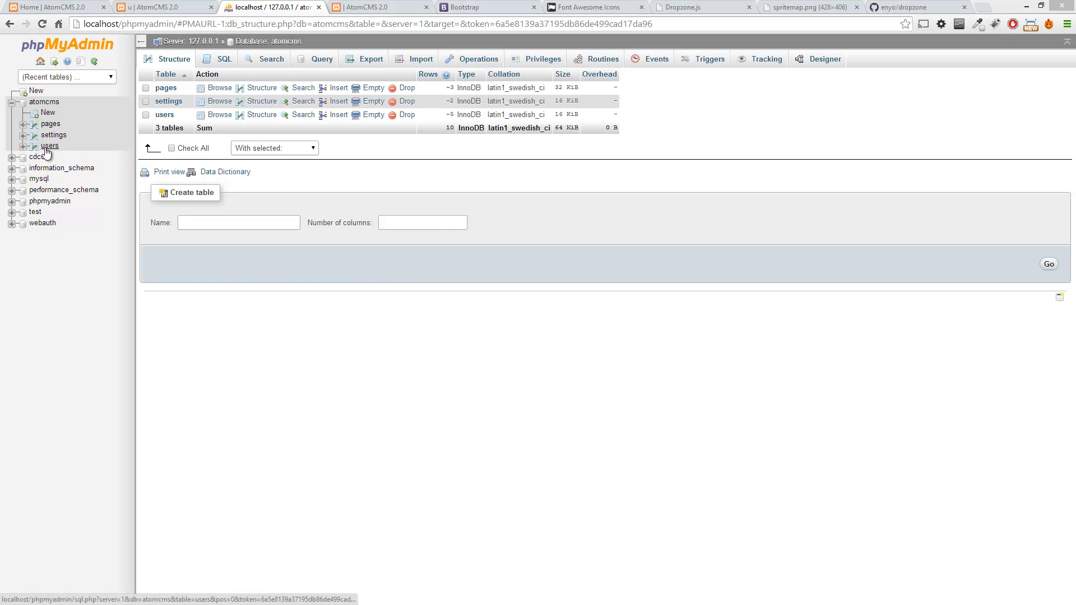
Step: From the users table Structure view, start adding 1 new column
left_click(49, 146)
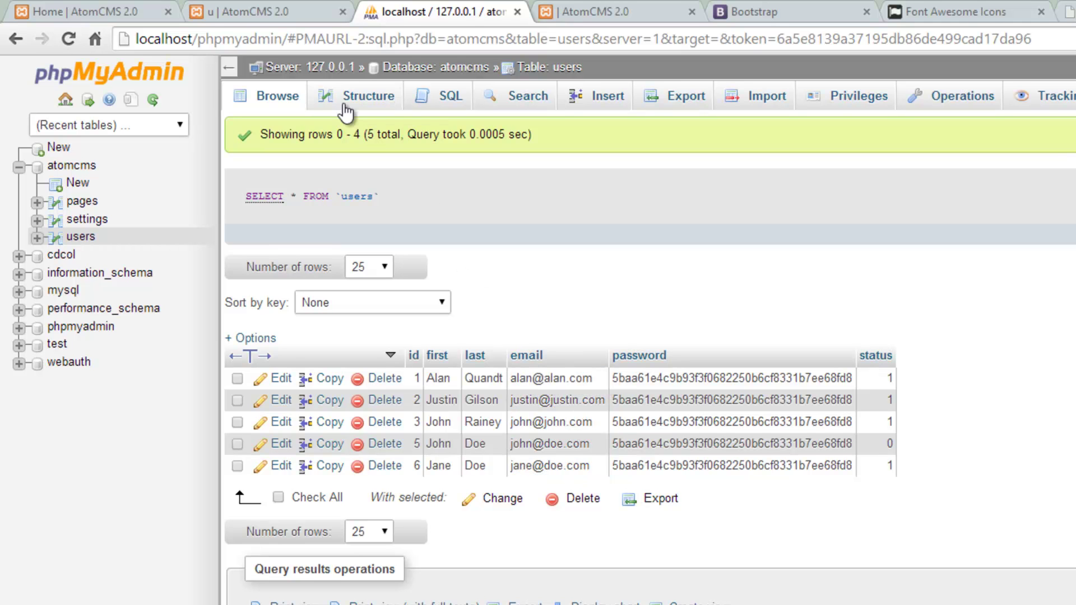
left_click(367, 95)
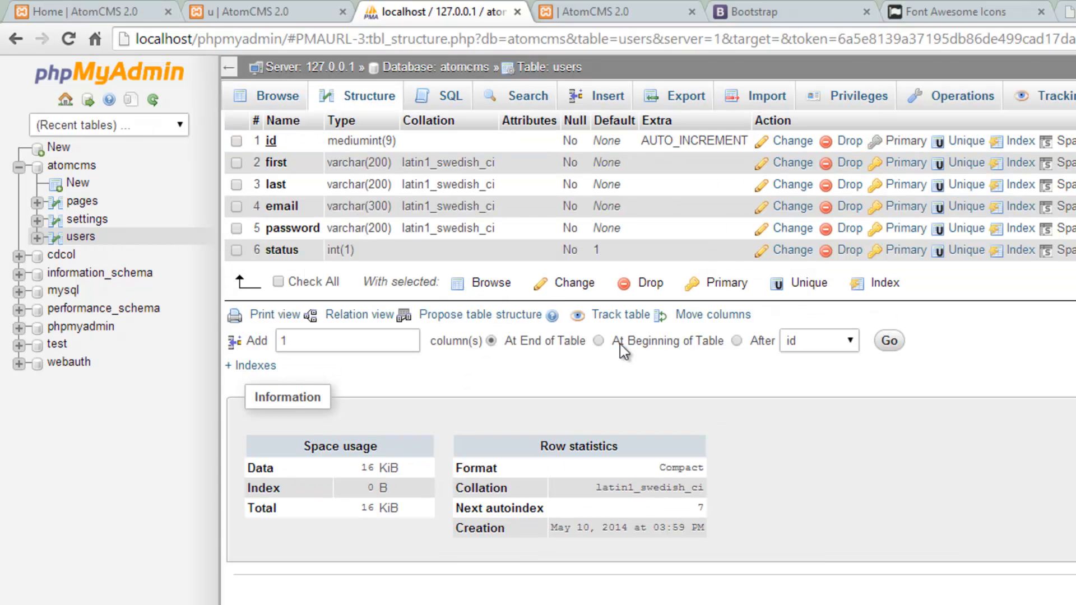
left_click(343, 341)
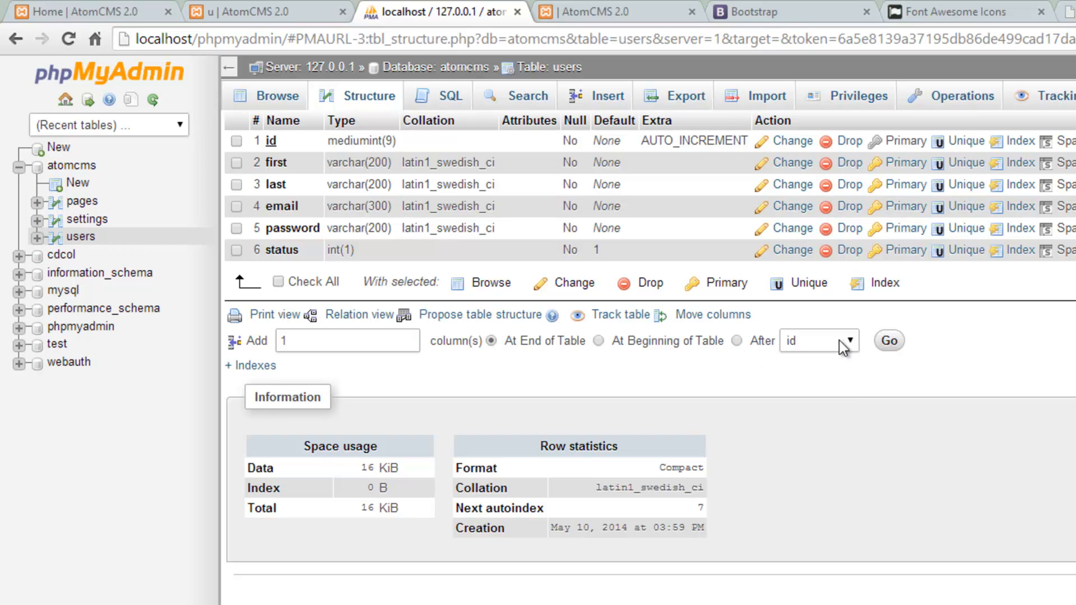
left_click(819, 341)
type("avatar")
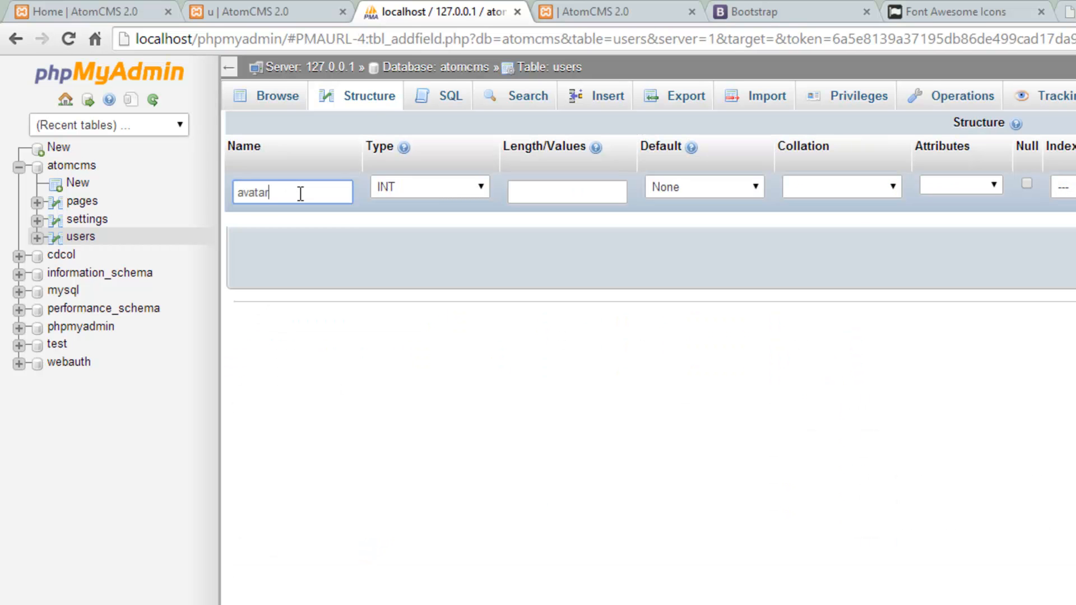
Step: Define the avatar column as VARCHAR length 100 and save it, then return to Aptana
left_click(428, 186)
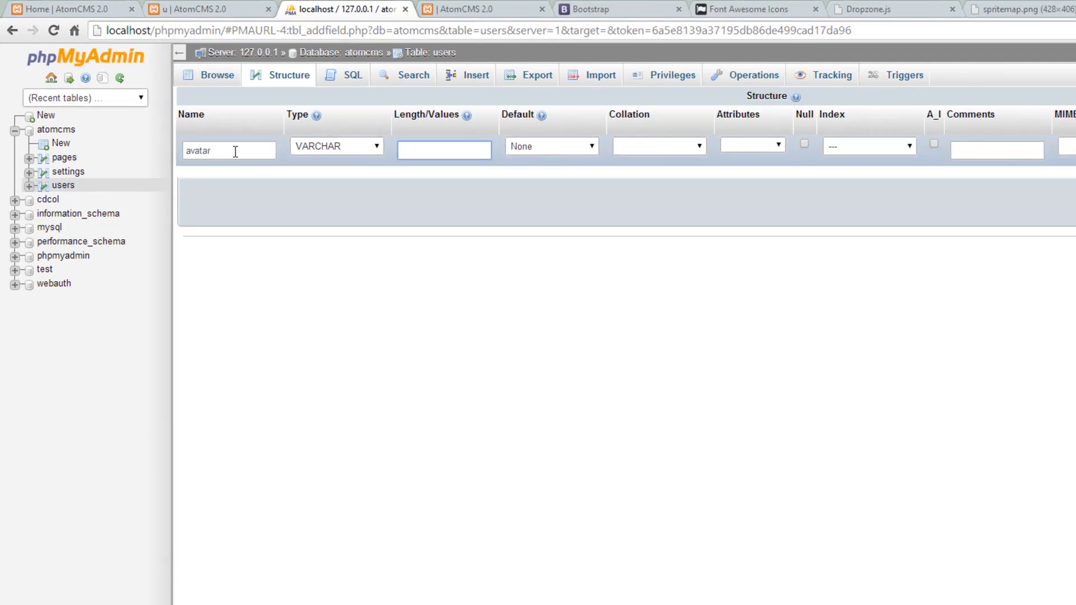
type("100")
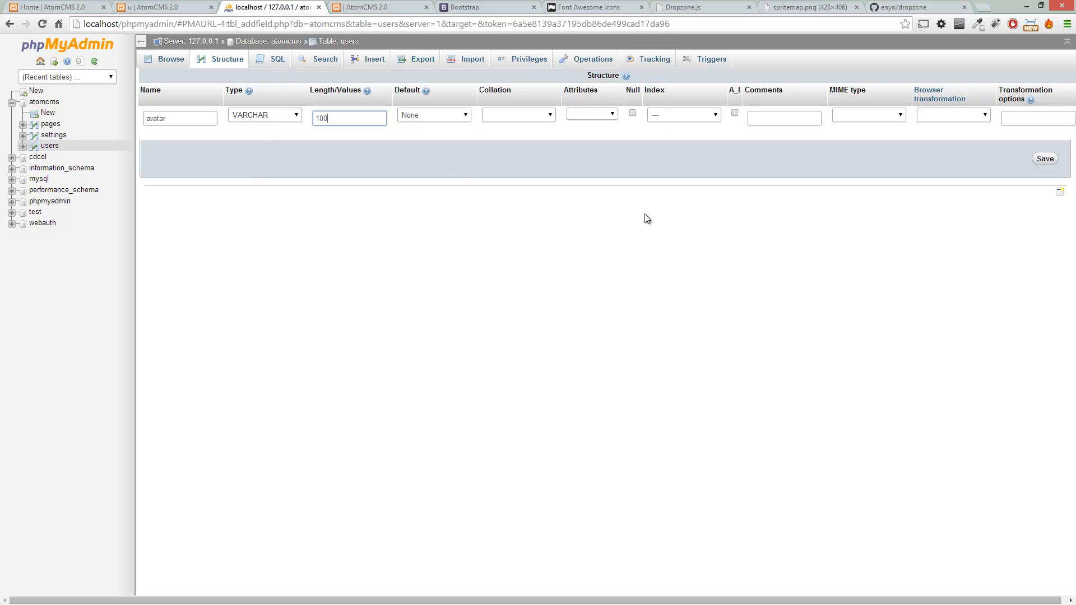
left_click(1044, 159)
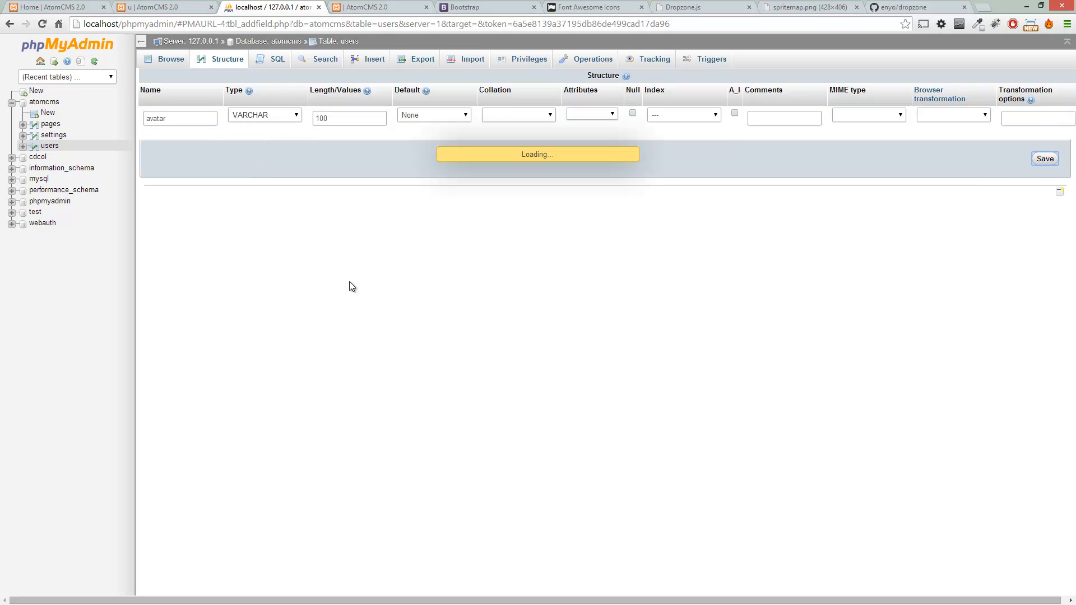
left_click(141, 8)
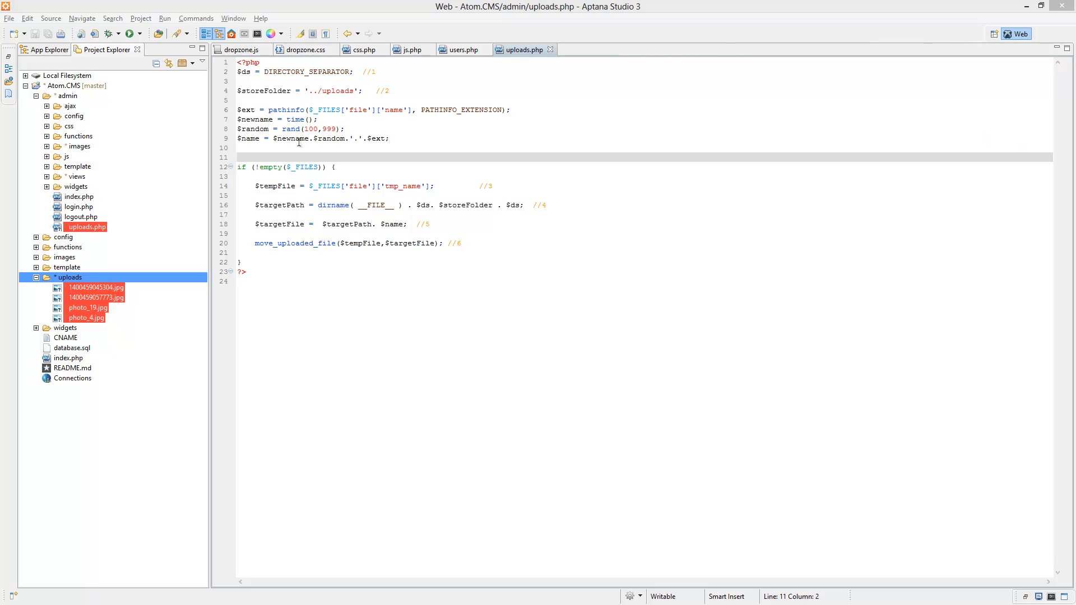
Step: Write $q = "UPDATE users SET avatar = '$name' WHERE id ="; on a new line below the name line
left_click(257, 148)
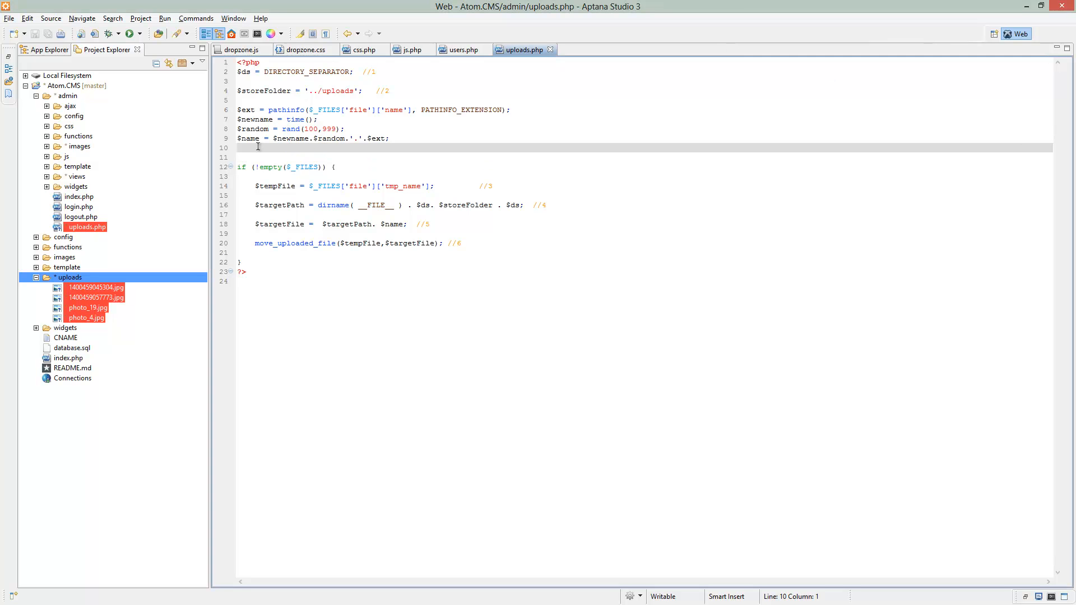
key("Enter")
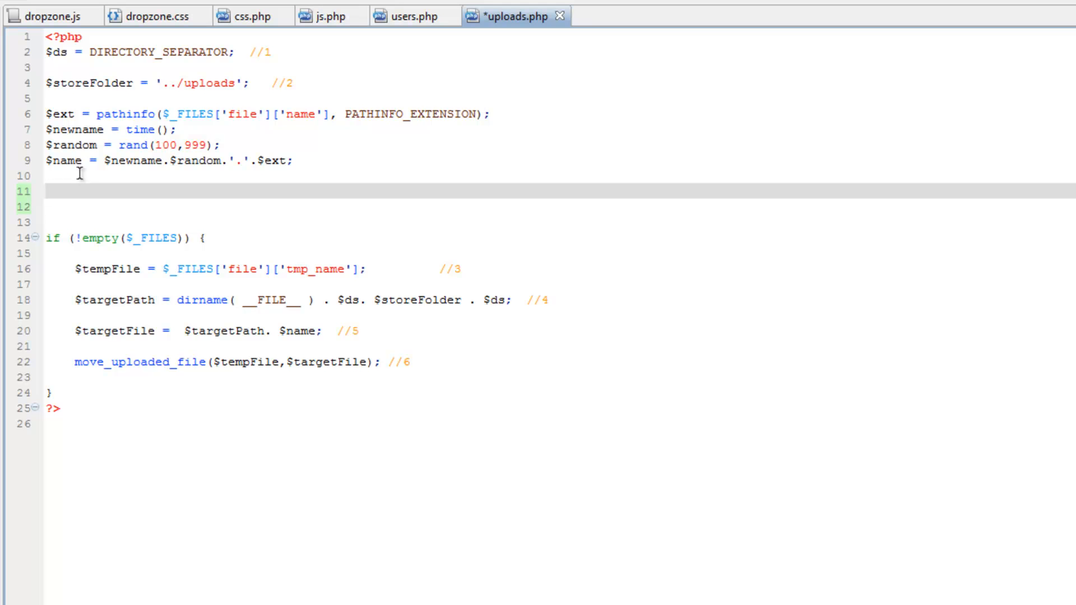
type("$q =")
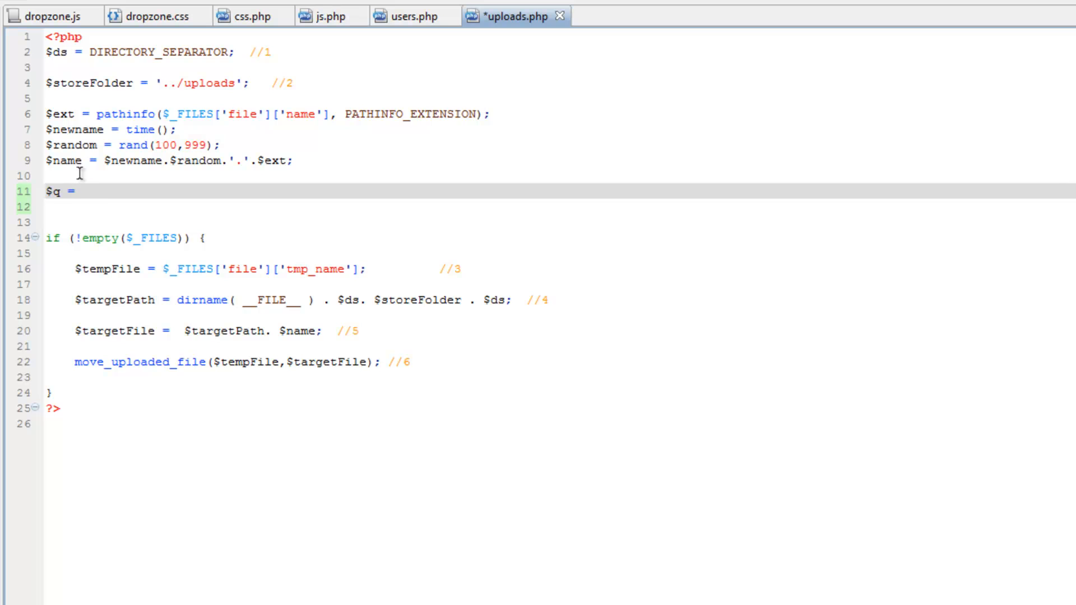
type("\"\"")
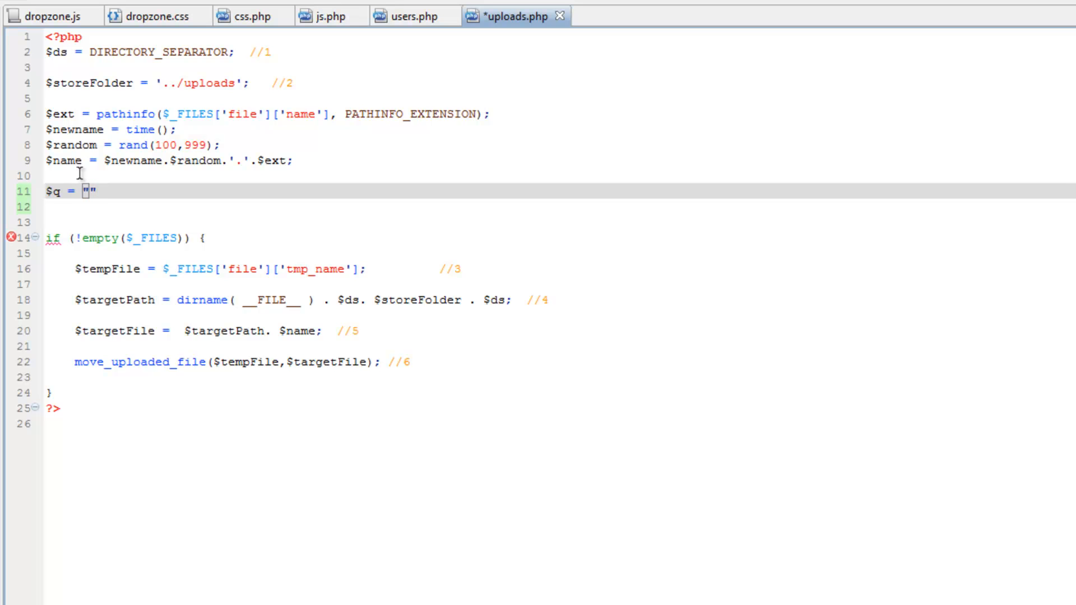
type(";")
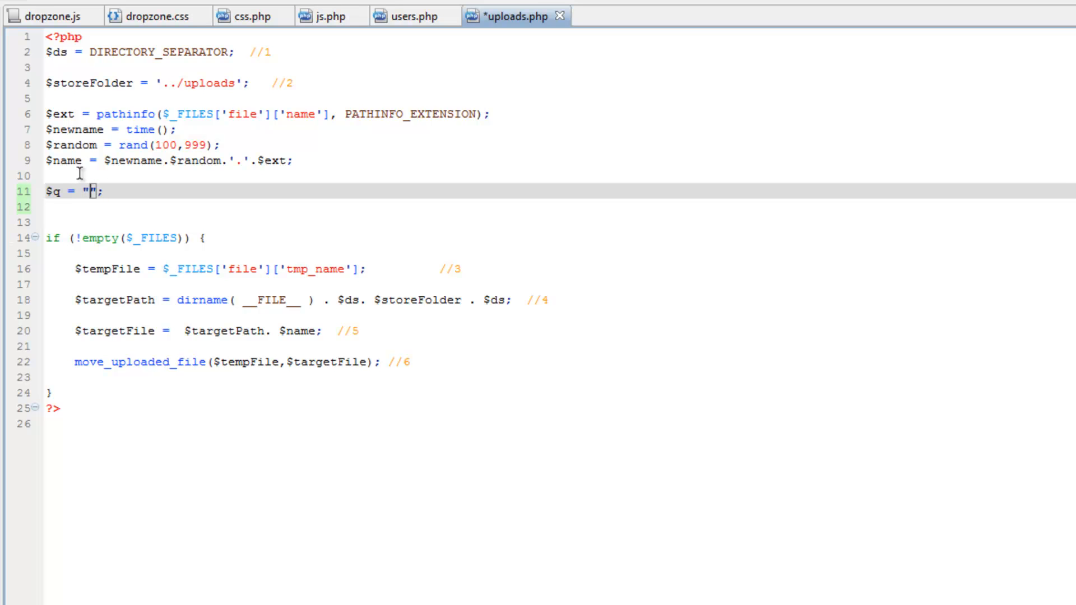
type("UPDATE")
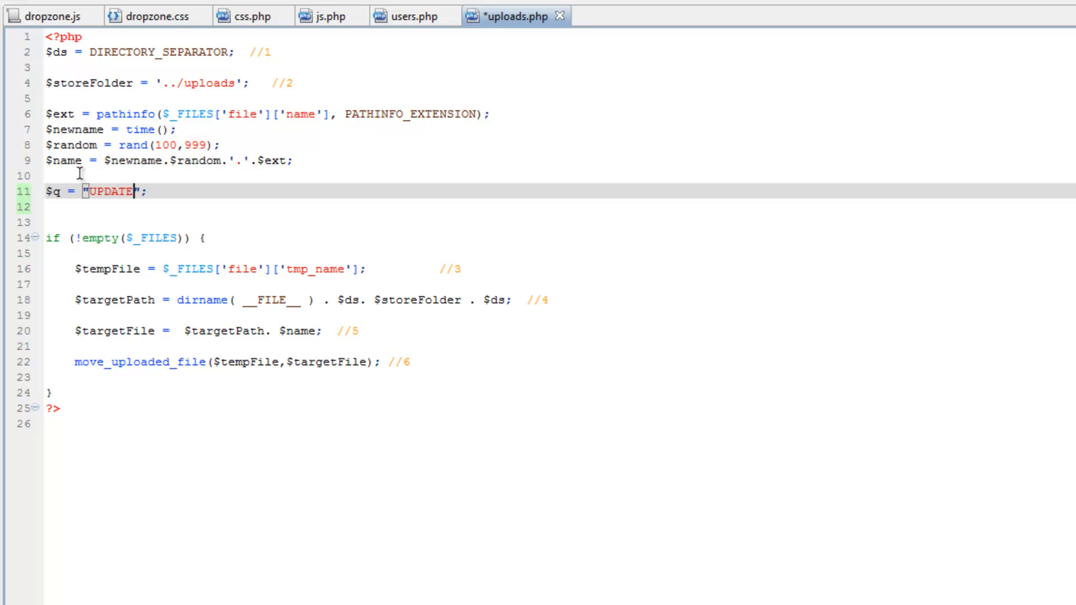
type("u")
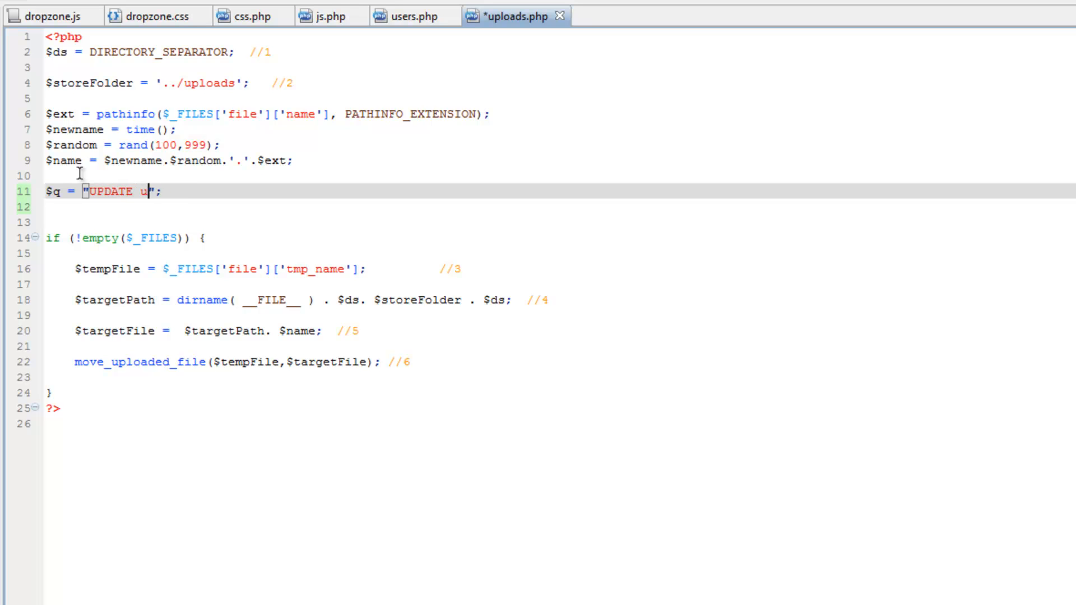
type("sers SET")
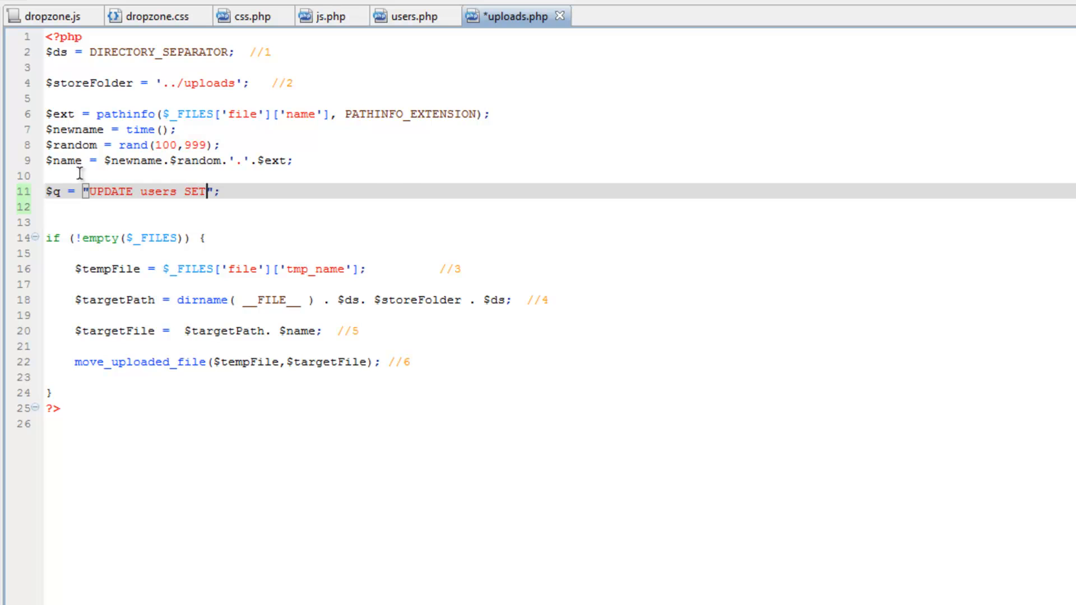
type("avatar = '$name' WHERE id =")
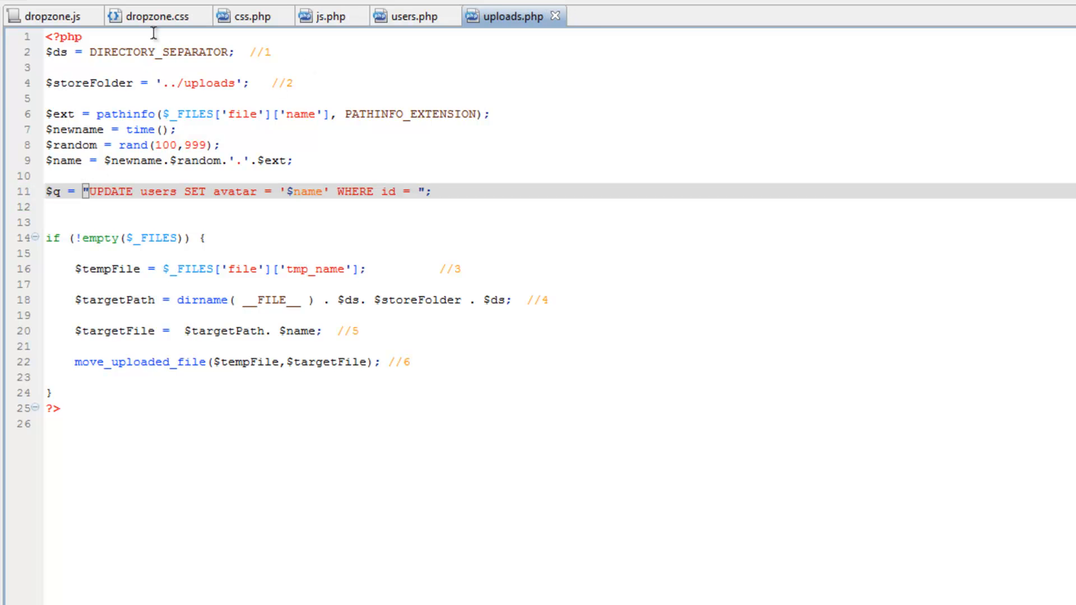
left_click(409, 16)
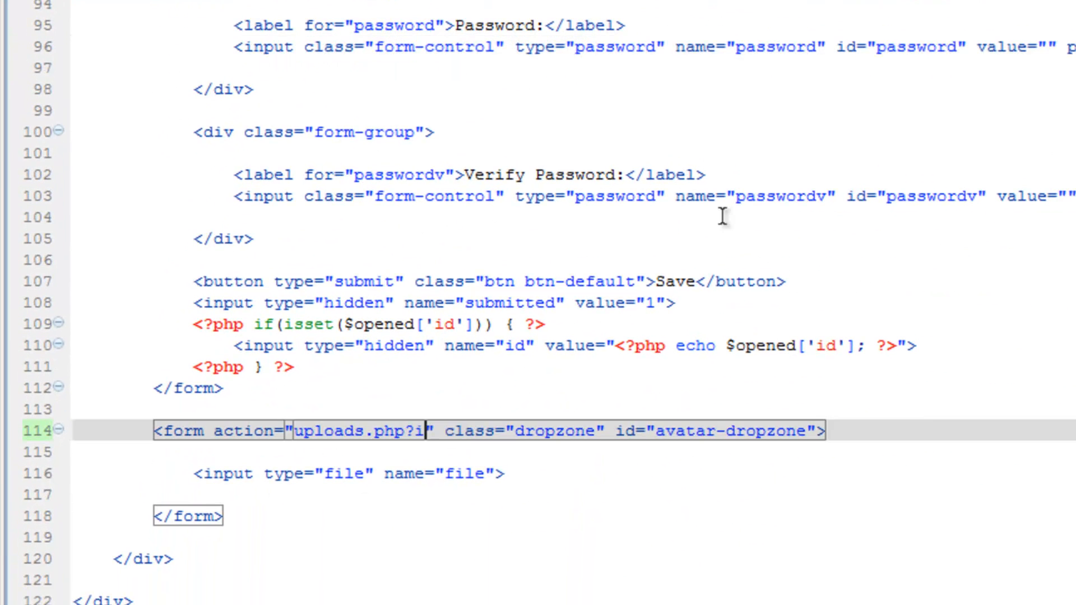
Step: Set the dropzone form action to uploads.php?id=<?php echo $opened['id']; ?>
type("d=")
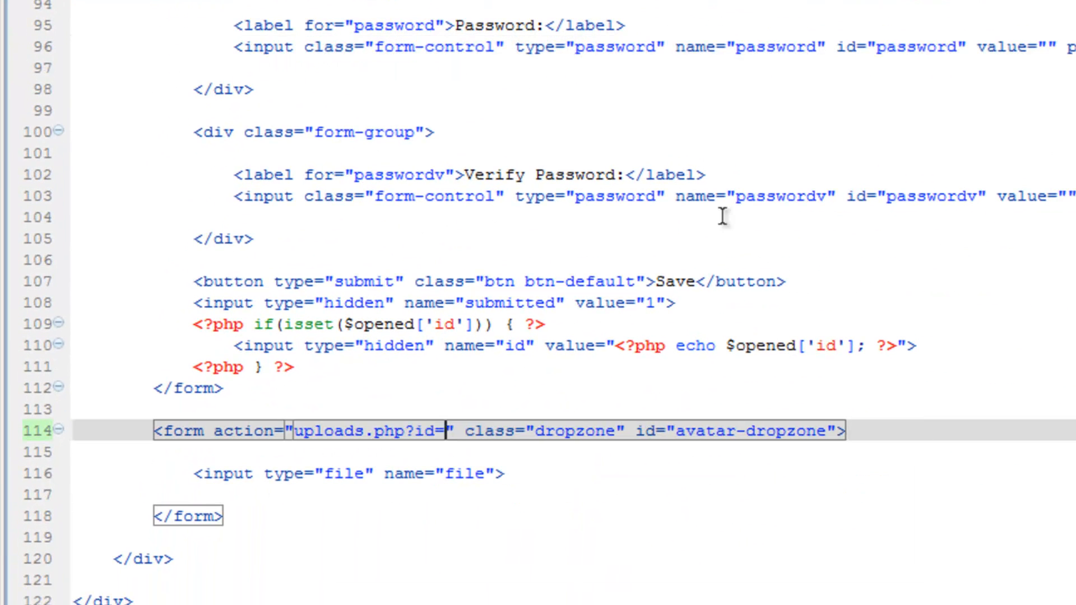
double_click(637, 345)
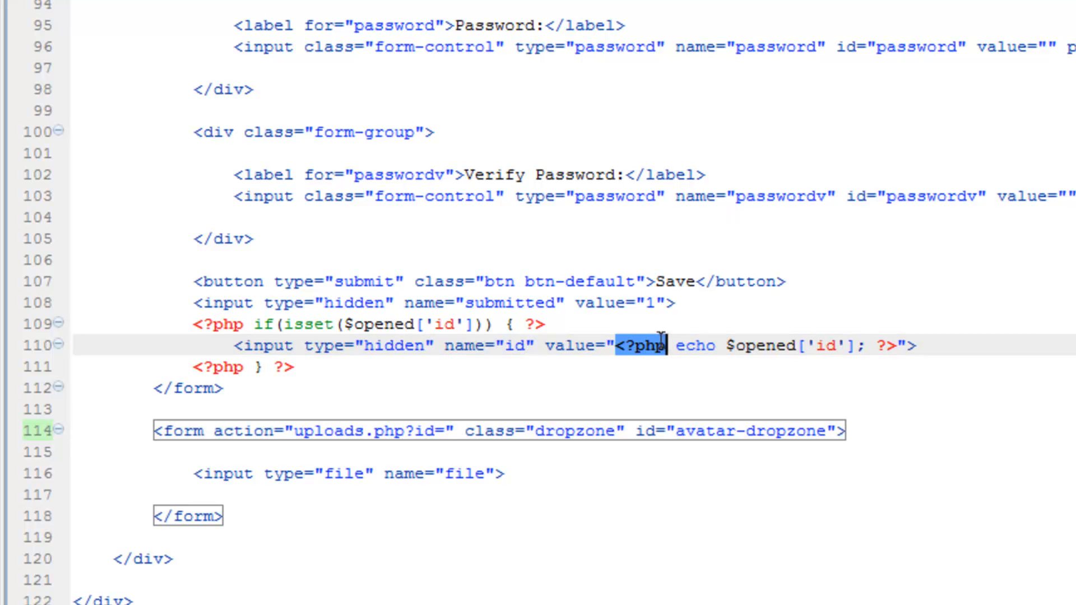
type("<?php echo $opened['id']; ?>")
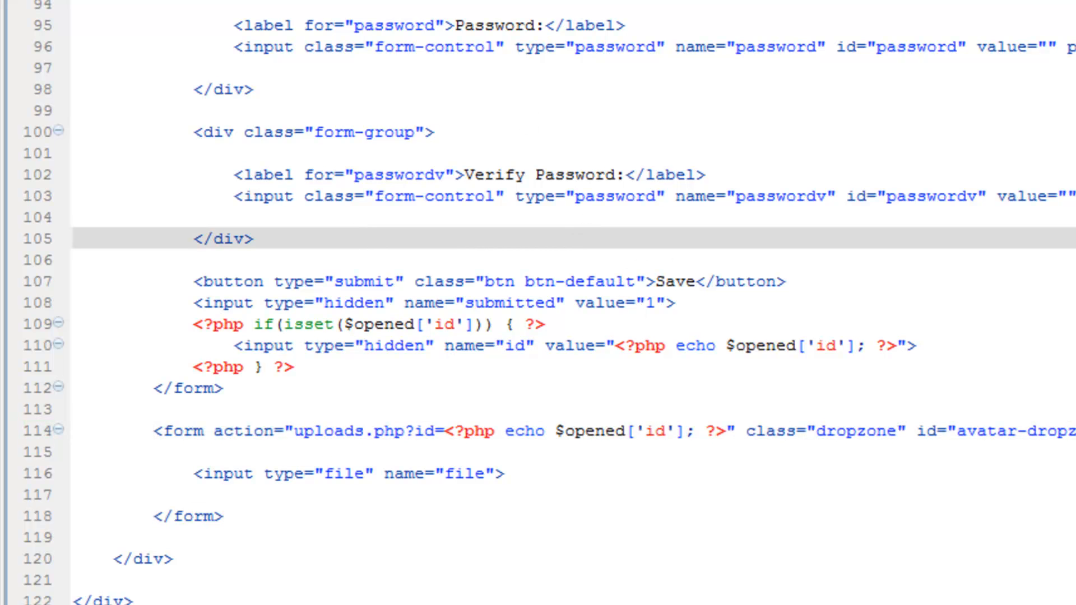
left_click(510, 16)
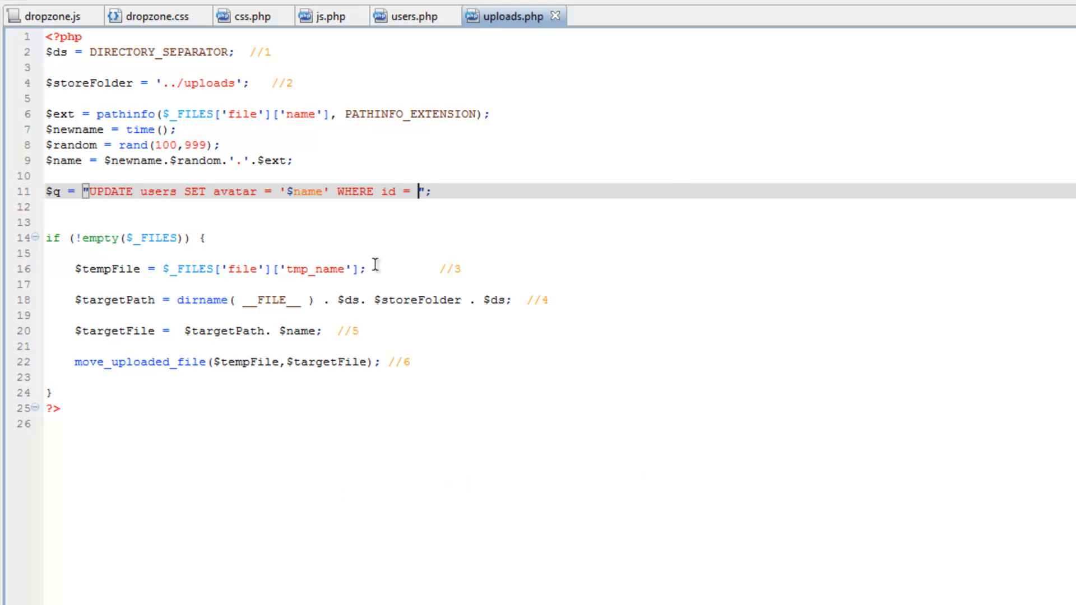
Step: Read $id from $_GET['id'] into the query and run it with $r = mysqli_query($dbc, $q)
type("$id = $_GET")
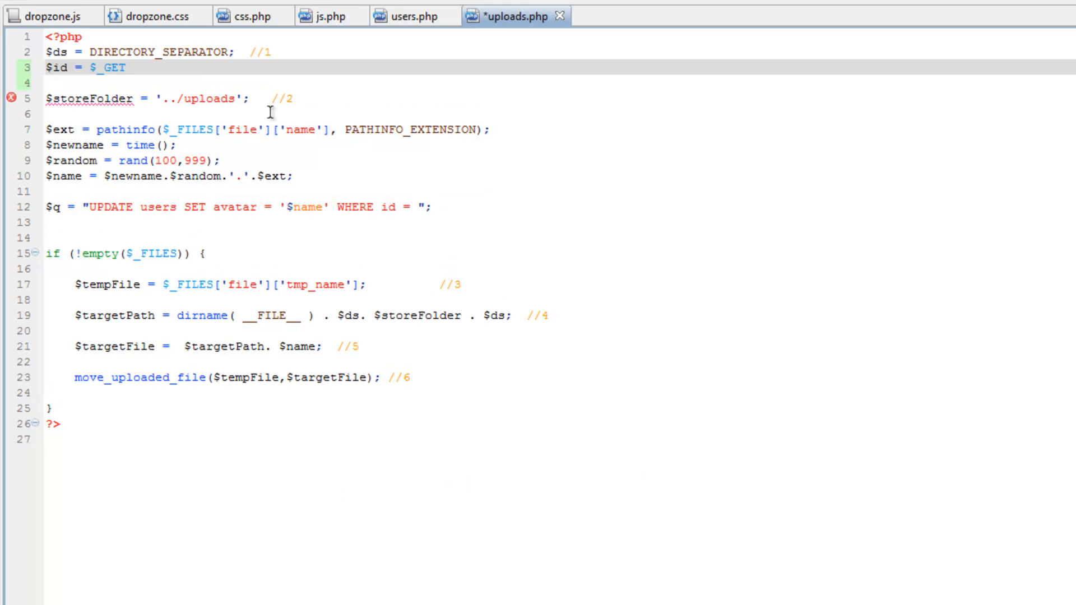
type("['id']")
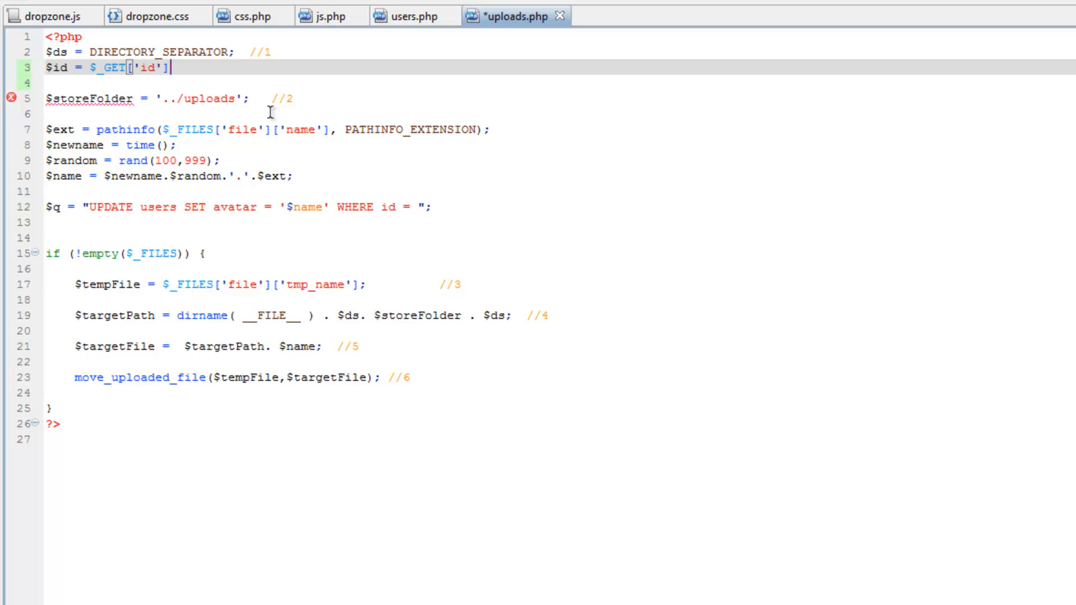
type("$id")
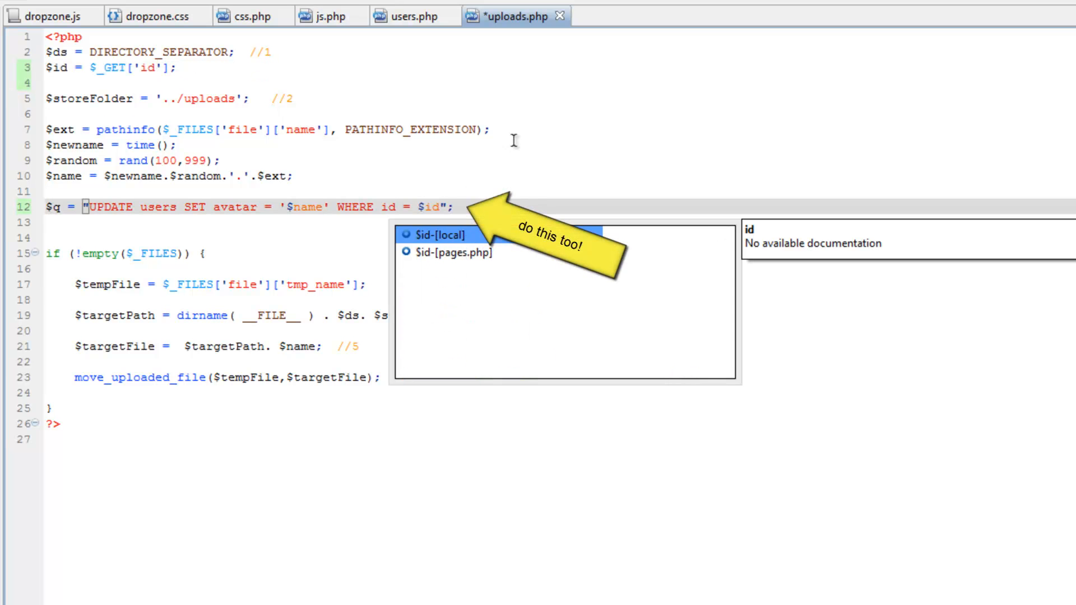
type("$r =")
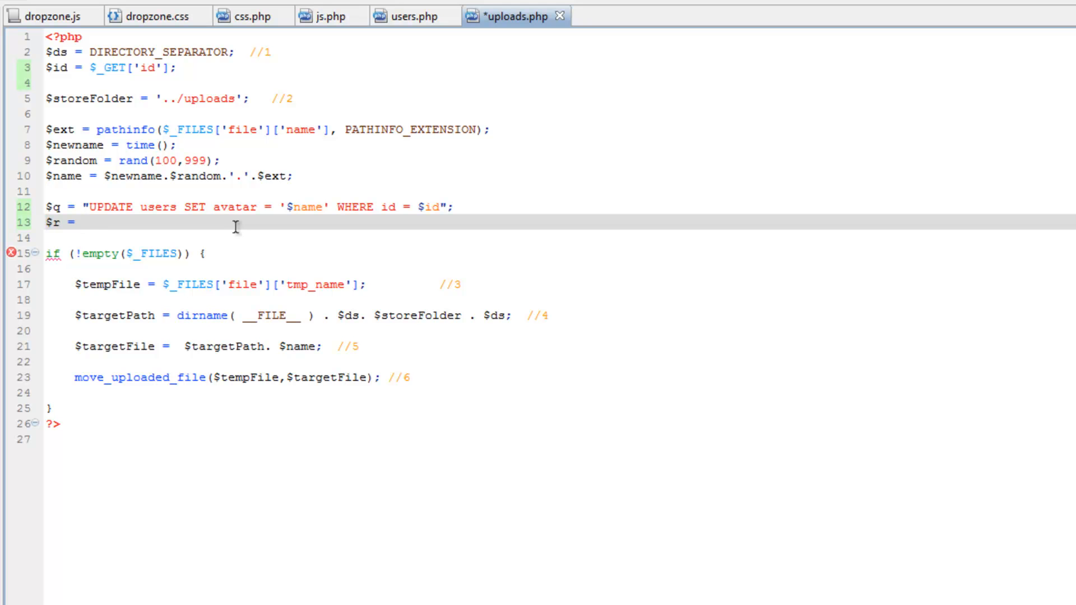
type("mysq")
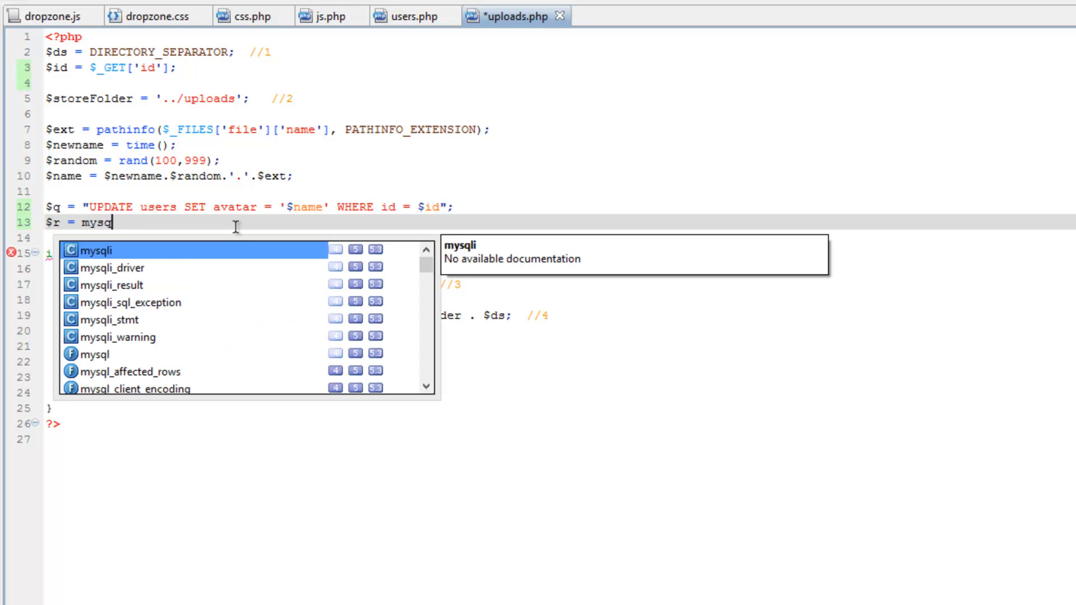
type("i_query($dbc, $q);")
type("include('');")
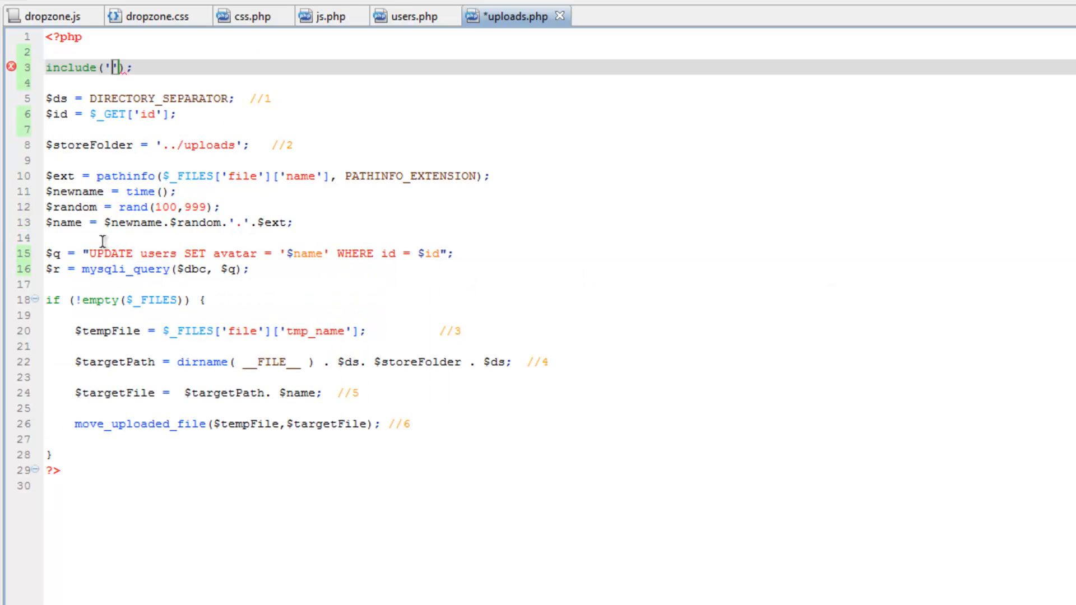
Step: Include ../config/connection.php at the top of uploads.php
type("..")
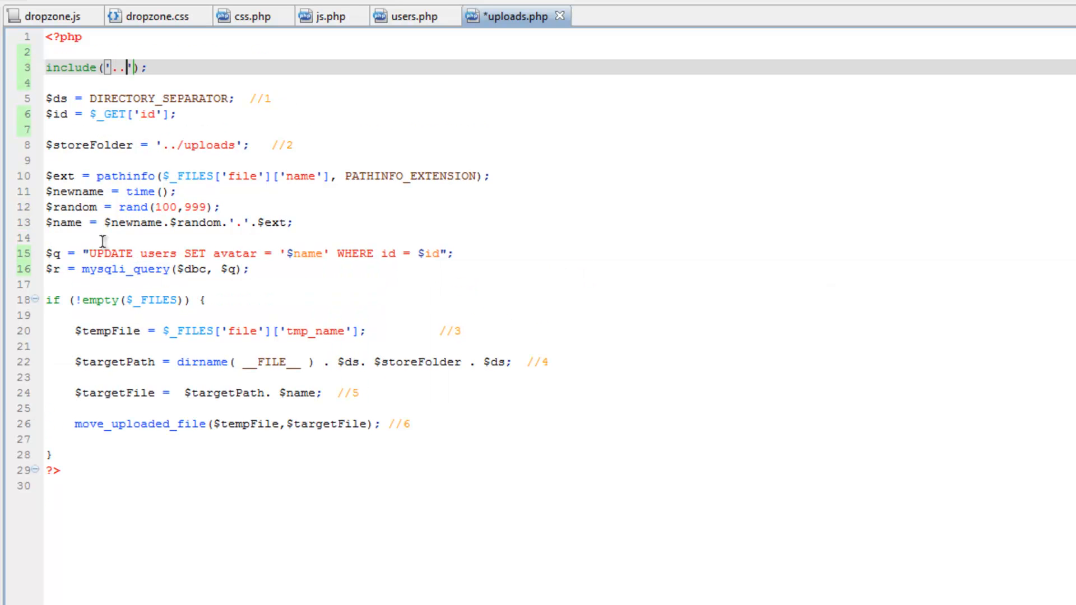
type("/")
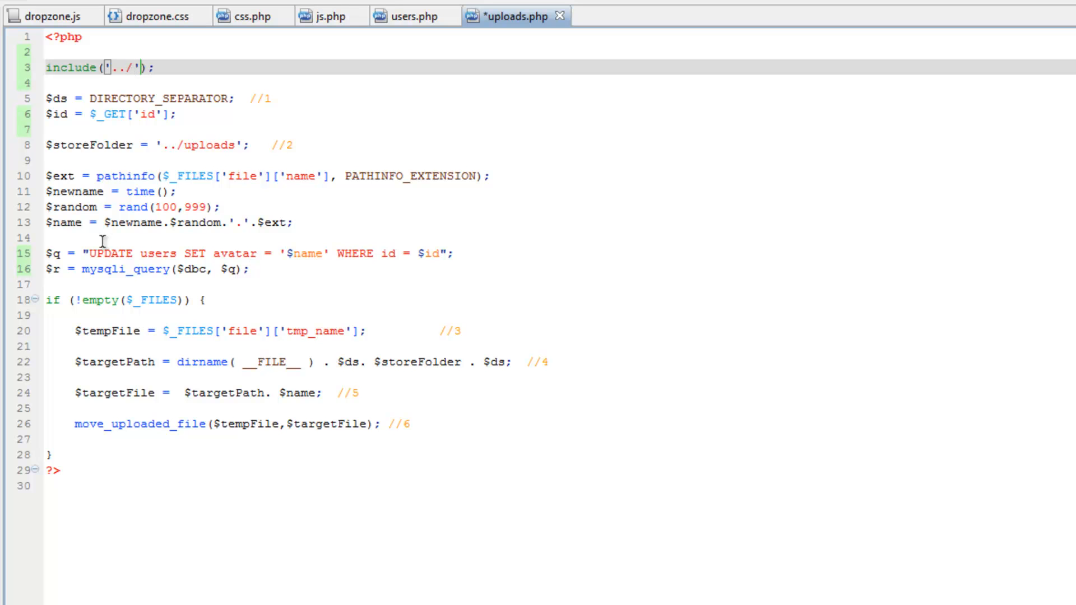
type("config/c")
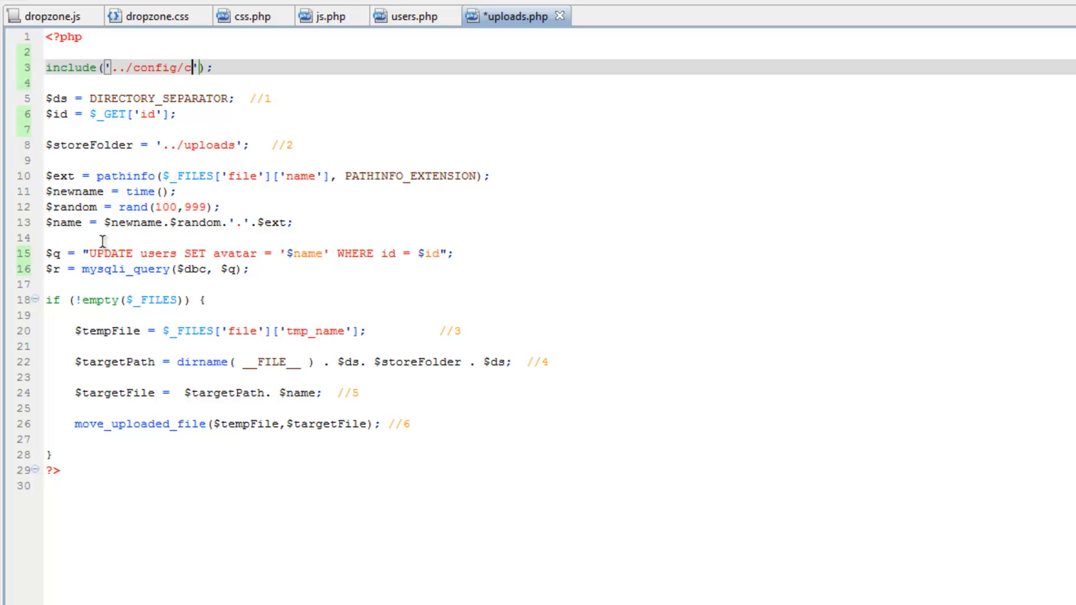
type("onnectio")
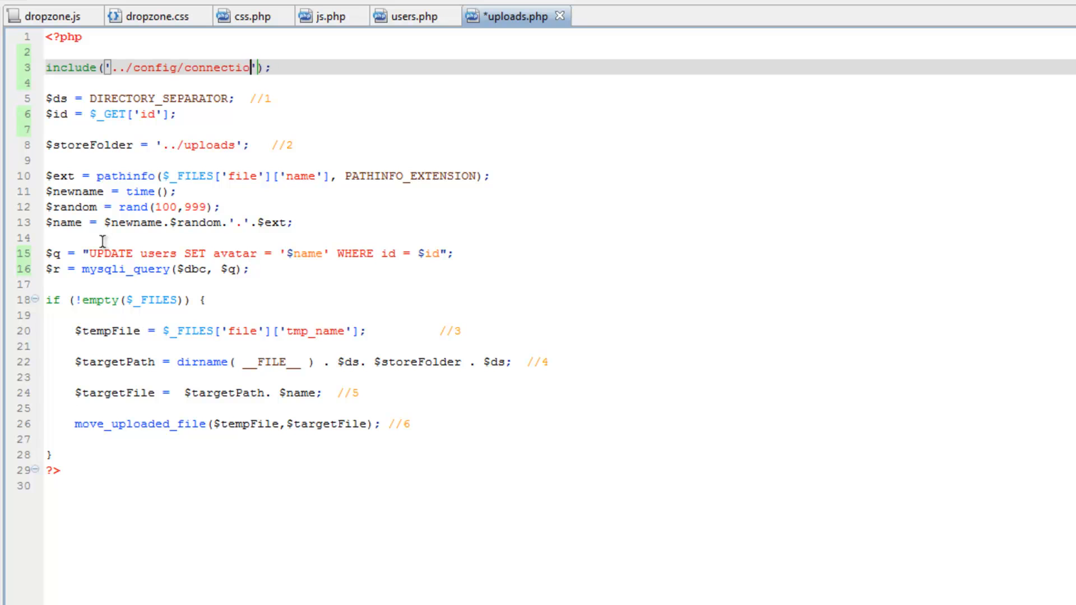
type("n.php")
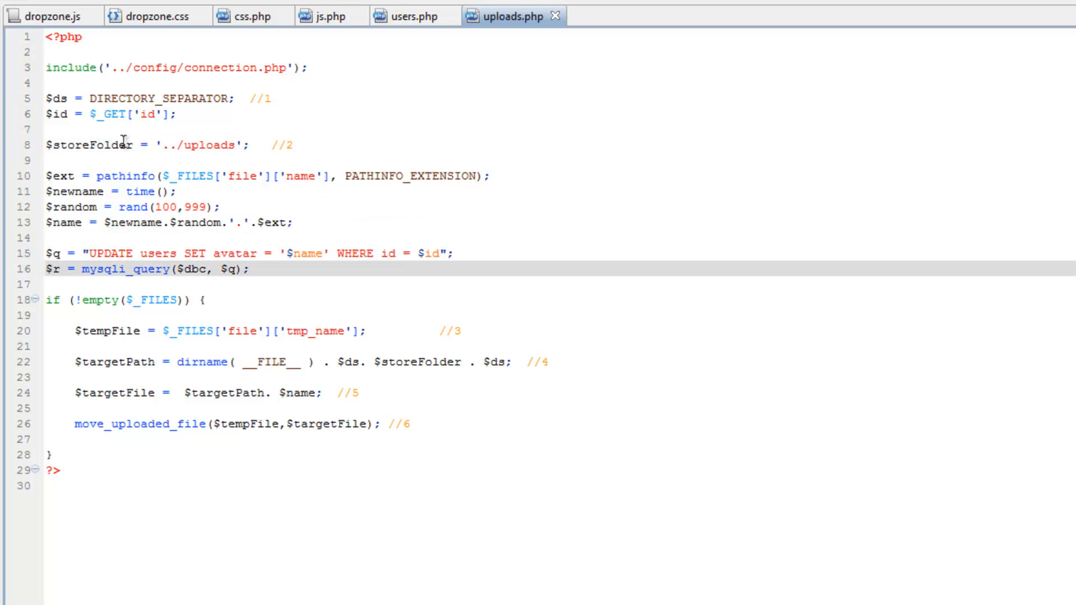
Step: Comment out mysqli_query and echo $q.'<br>' and mysqli_error($dbc) for debugging
type("//")
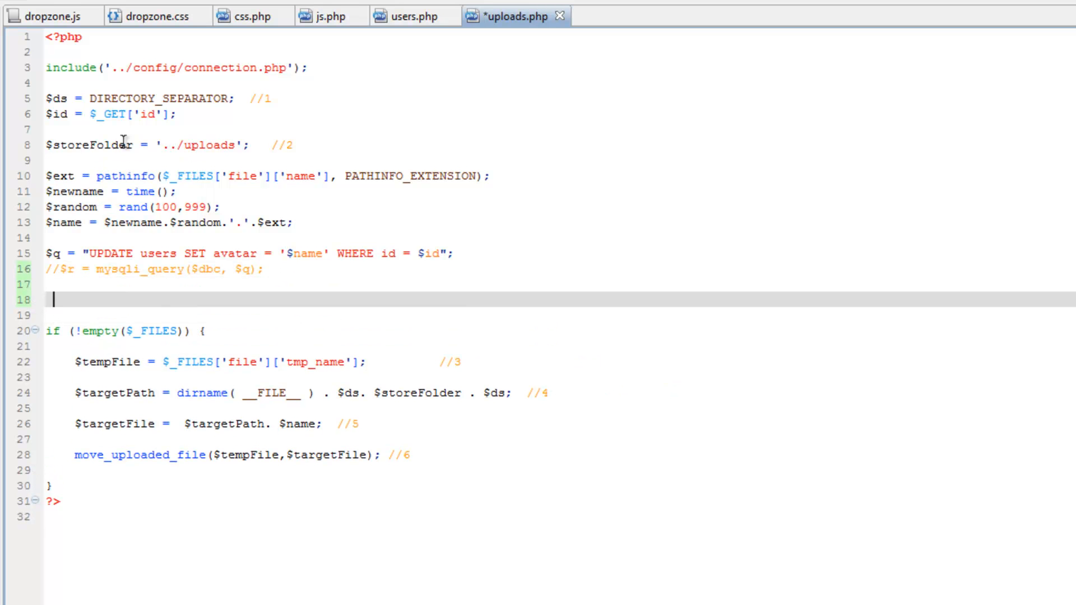
type("ec")
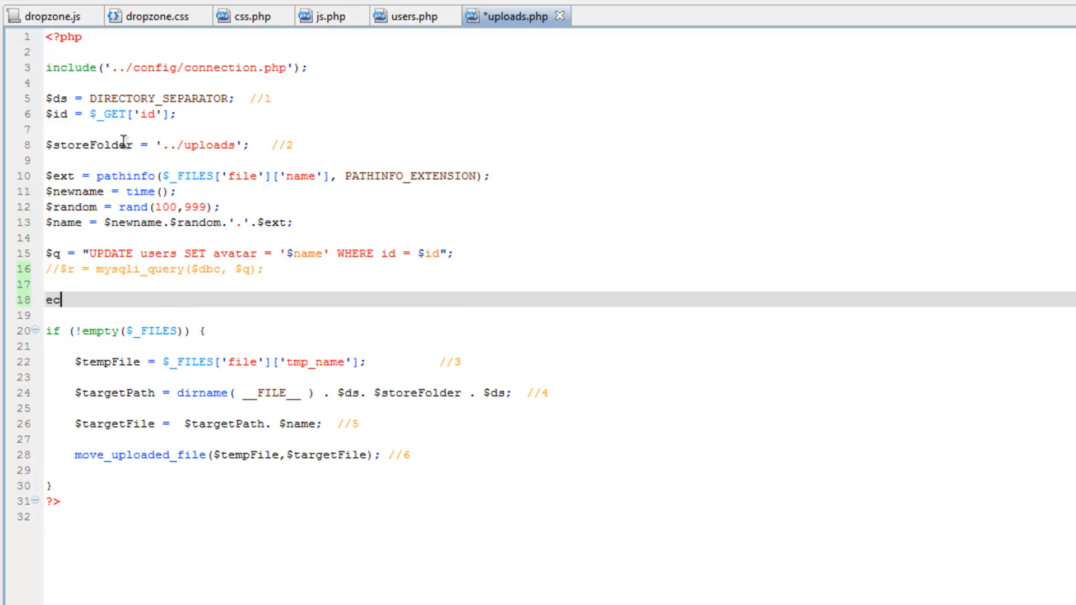
type("ho $q.'<br>';")
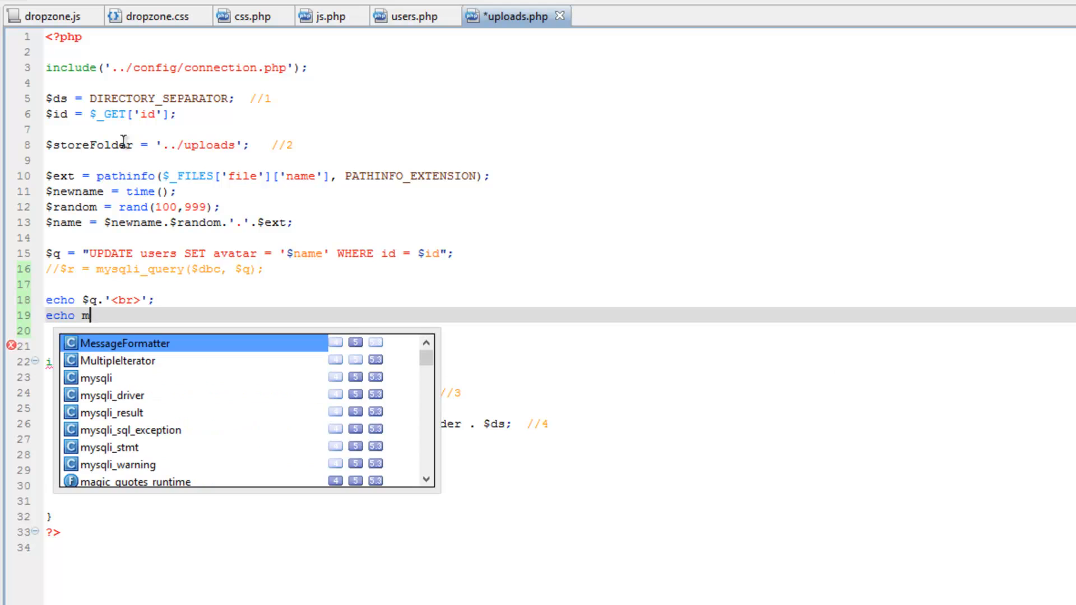
type("y")
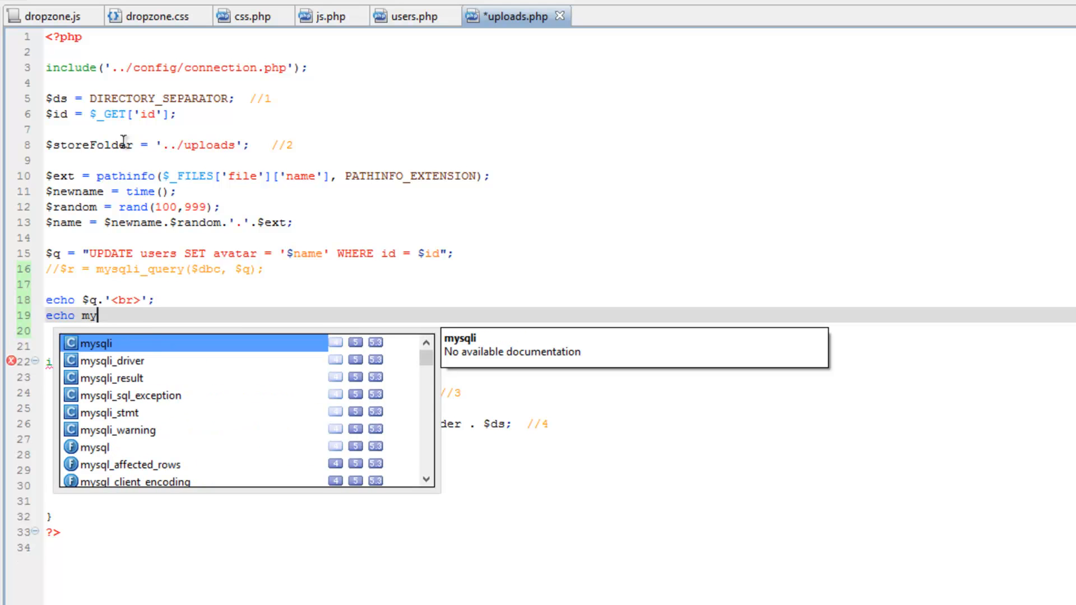
type("sqli_error(")
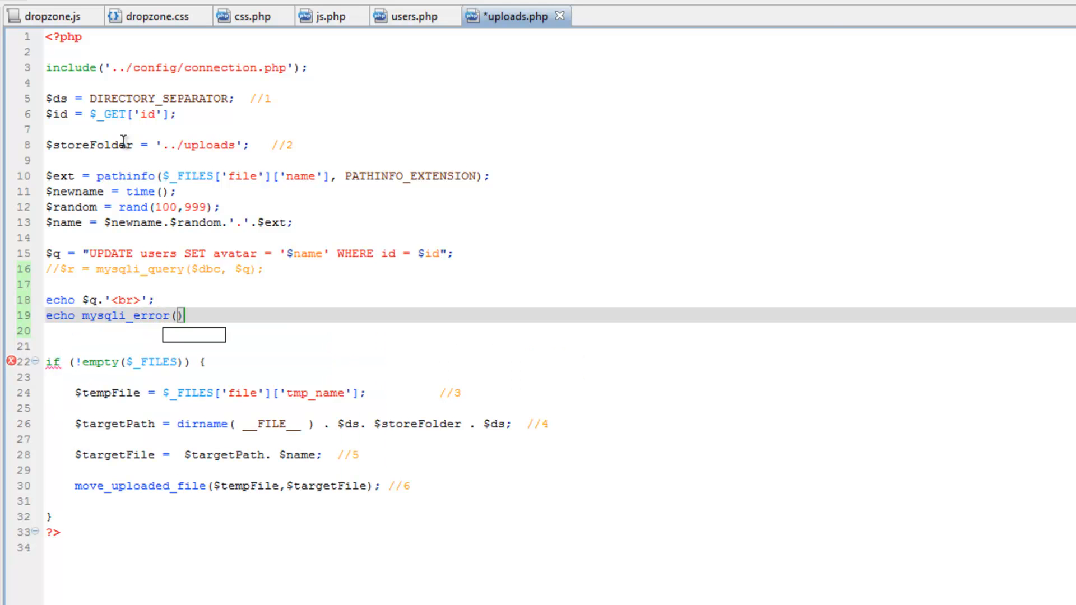
type("$dbc")
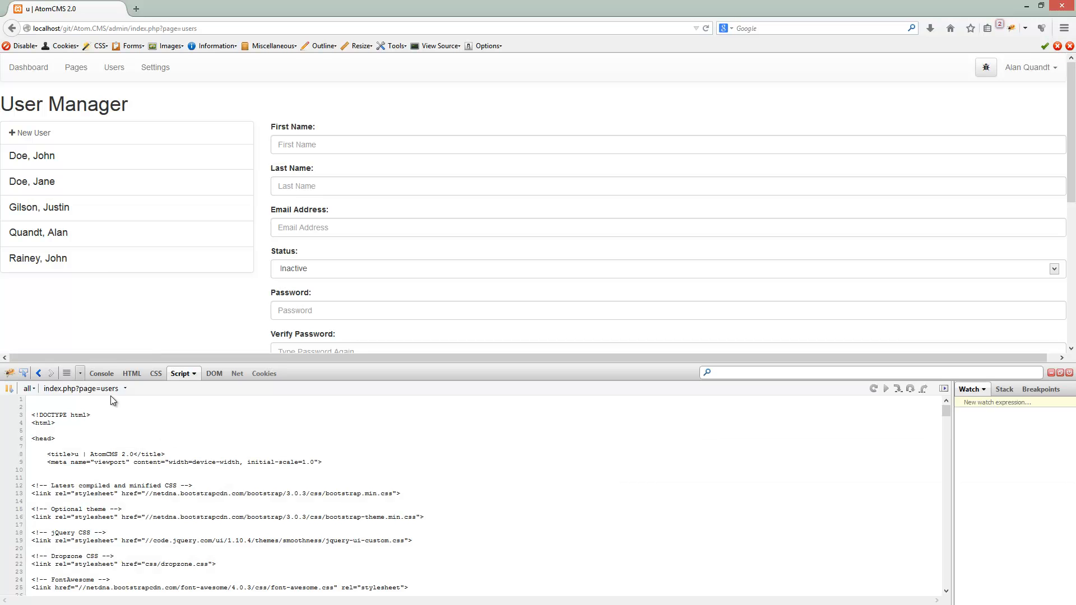
Step: With the Firebug console shown, drop photo_19.jpg onto the avatar dropzone and view the echoed query
left_click(101, 373)
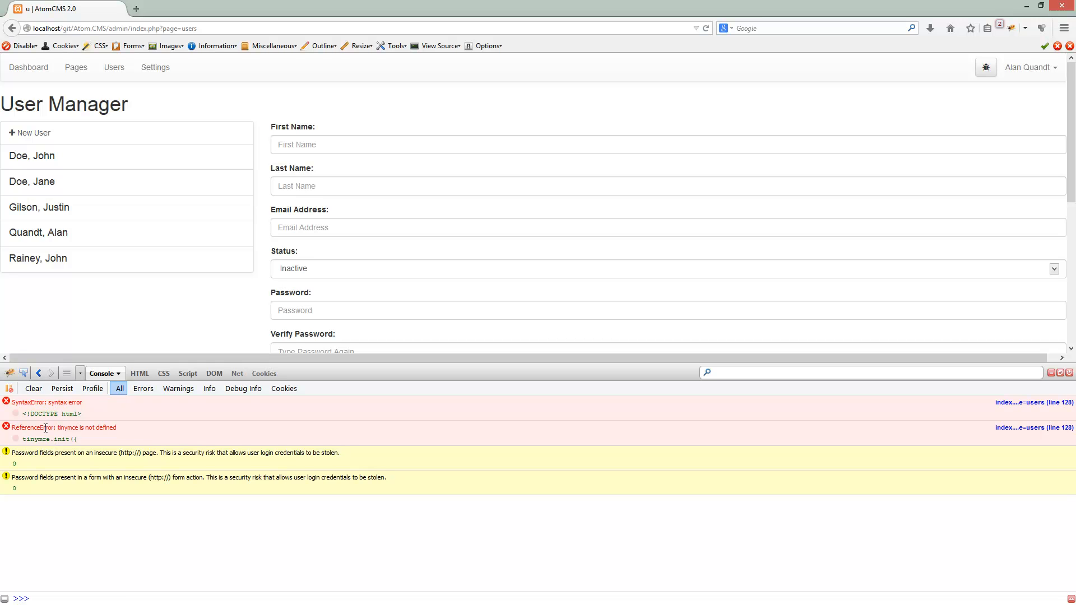
scroll("down", 3)
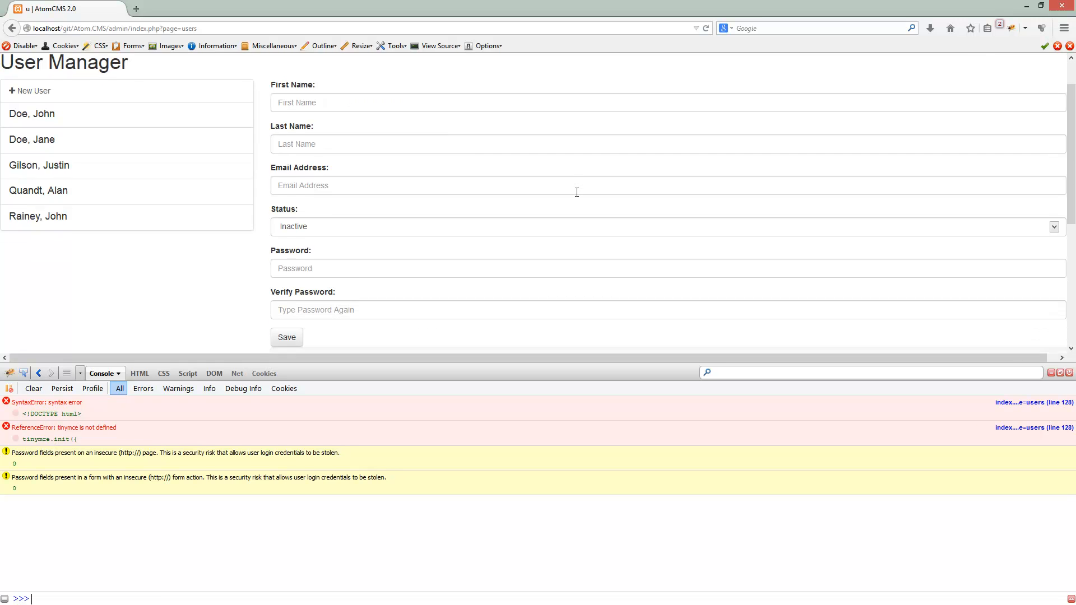
scroll("down", 3)
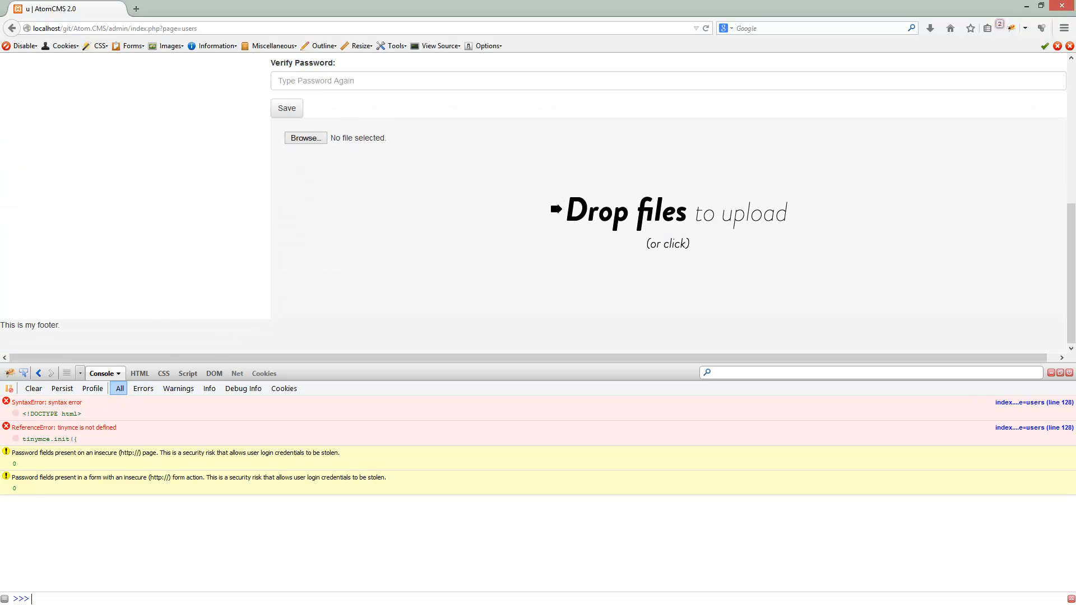
left_click_drag(51, 234, 586, 206)
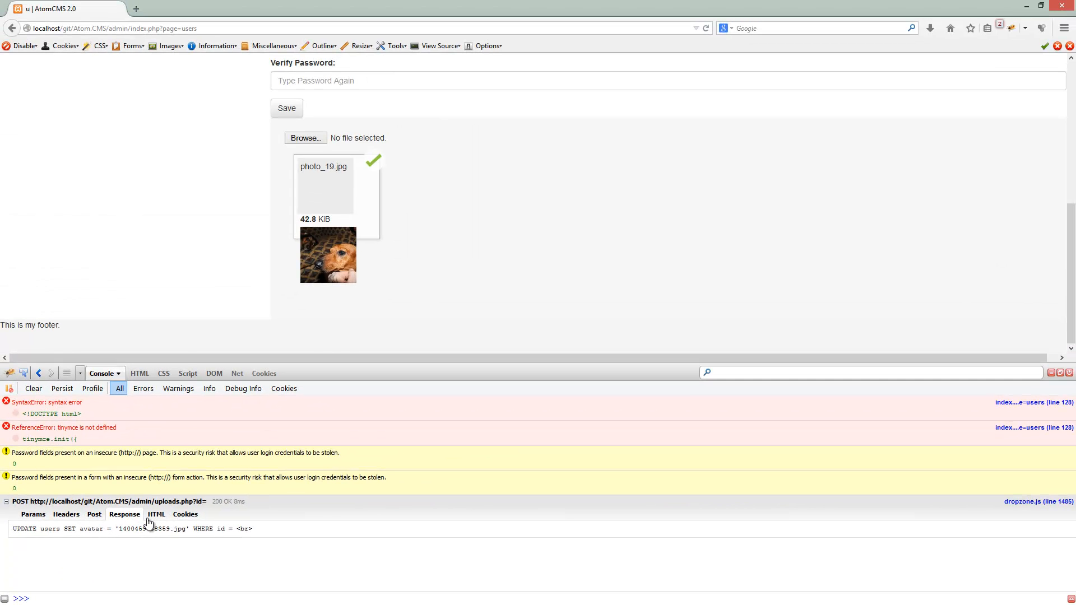
left_click(63, 233)
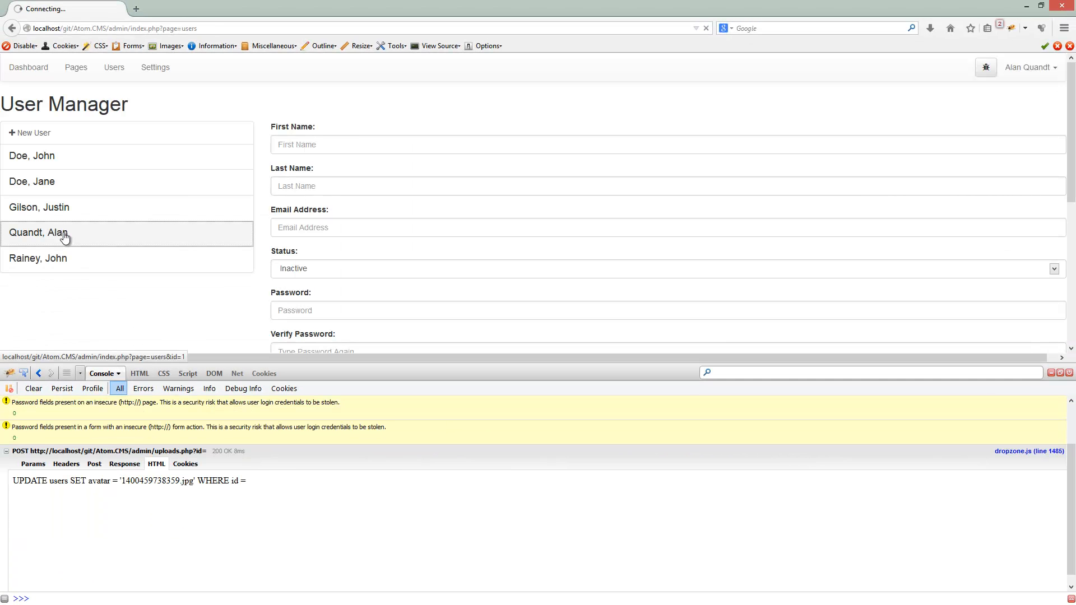
left_click(62, 233)
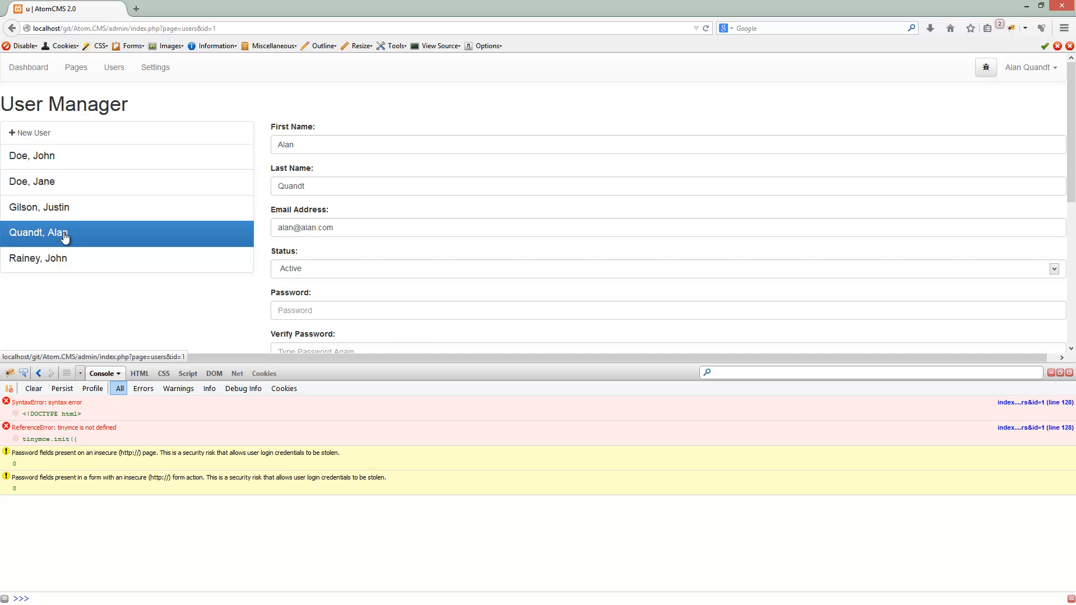
scroll("down", 3)
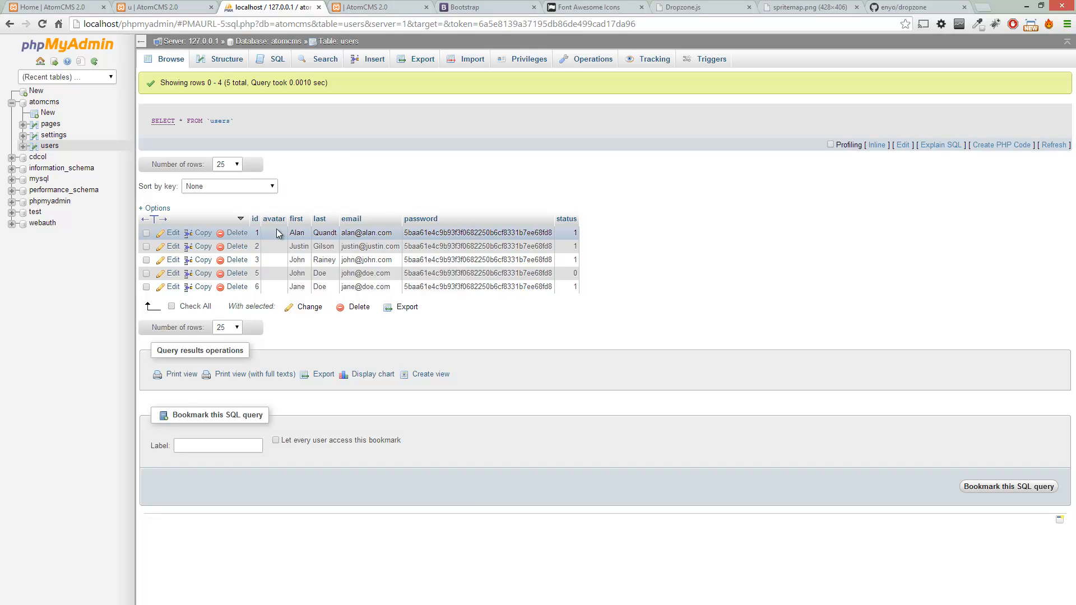
mouse_move(267, 231)
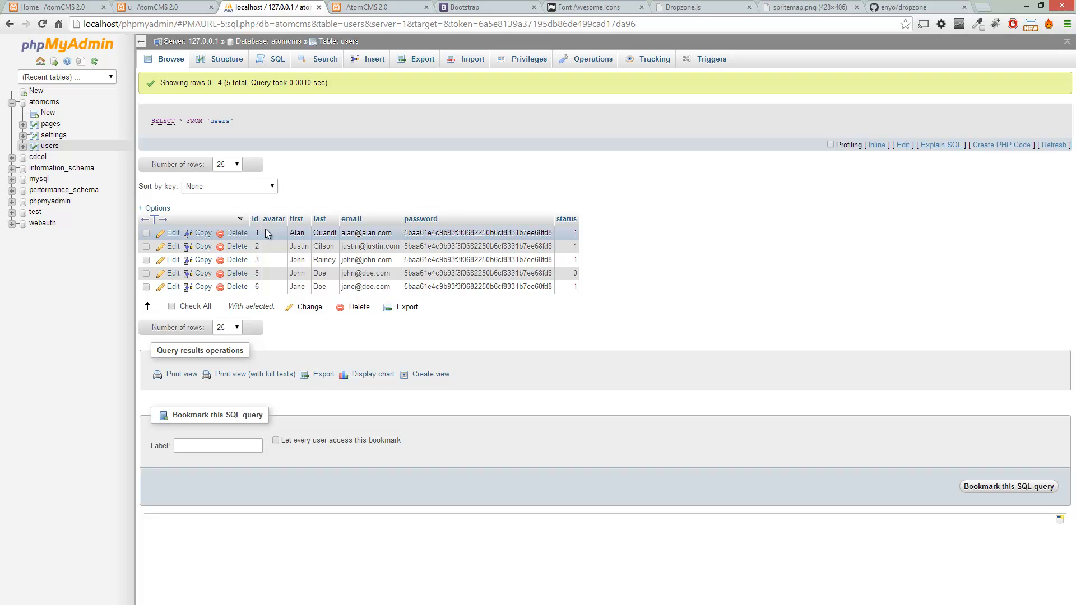
mouse_move(299, 255)
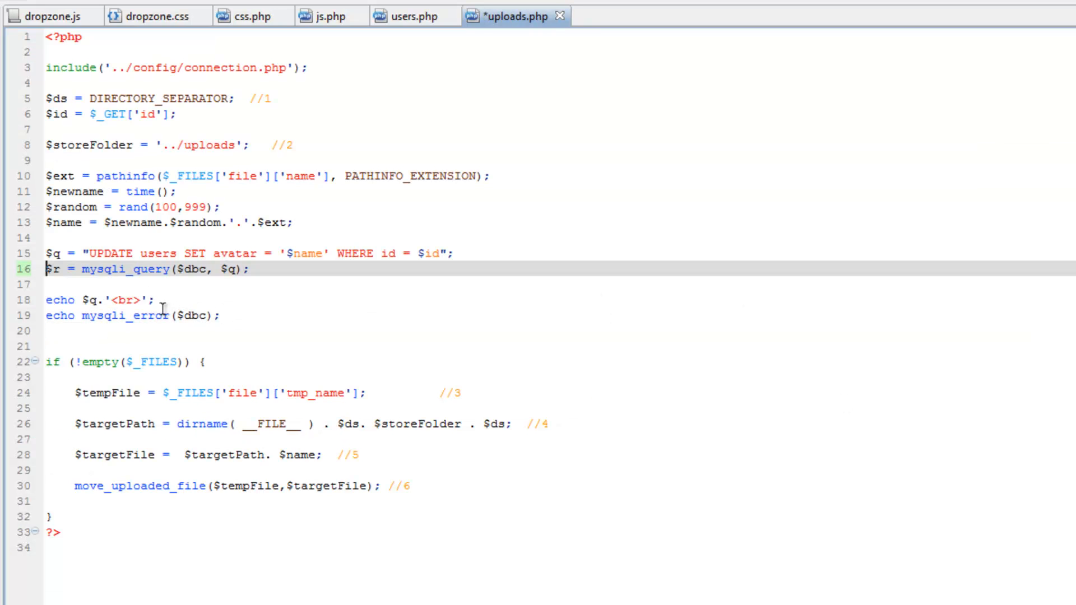
mouse_move(184, 316)
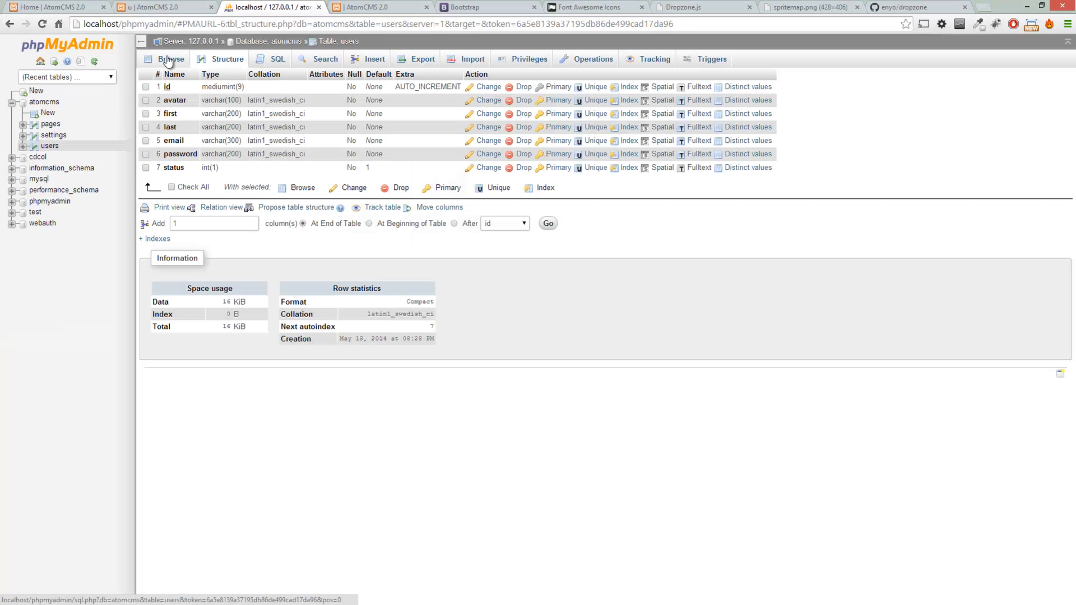
Step: Browse the users table rows to see avatar 1400459863617.jpg stored for user 1
left_click(170, 58)
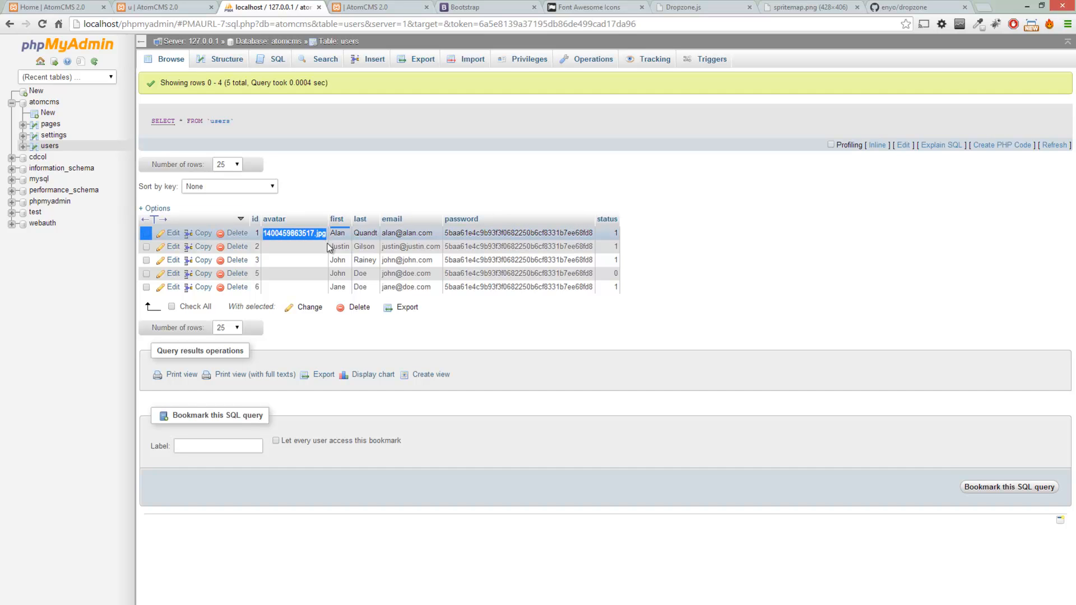
mouse_move(643, 293)
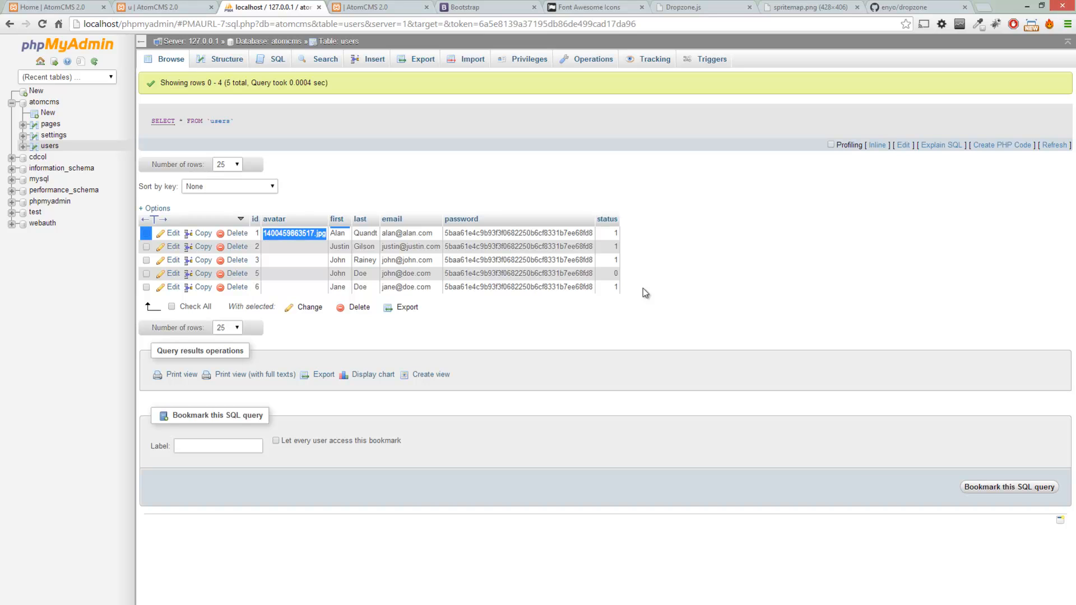